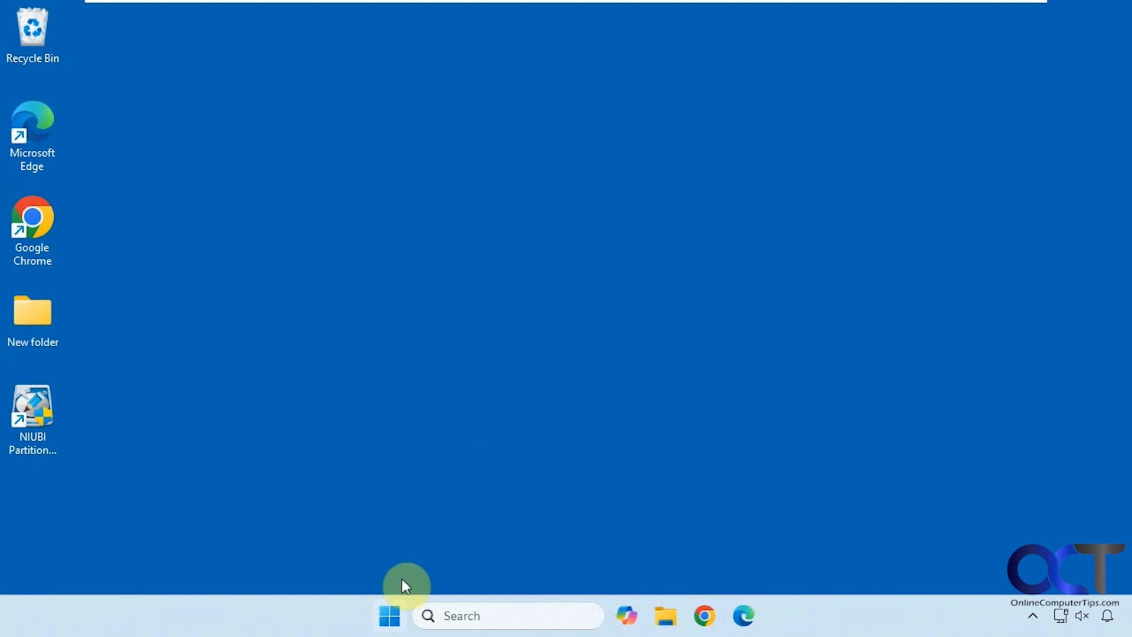
Step: Launch Settings, go to System, and open Advanced system settings
click(389, 615)
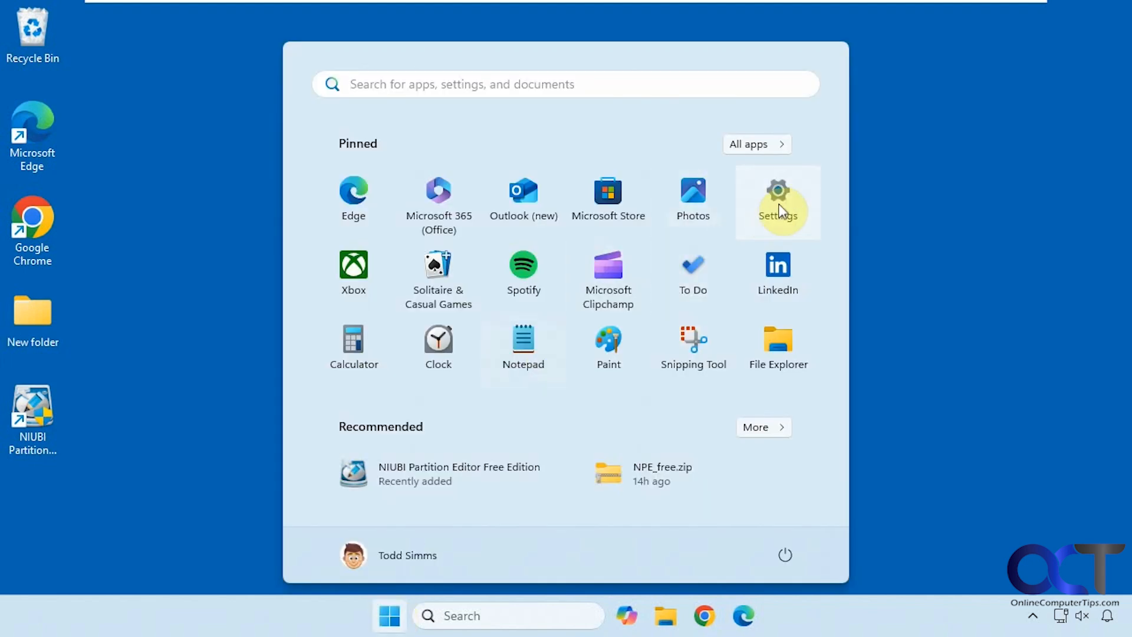
click(777, 199)
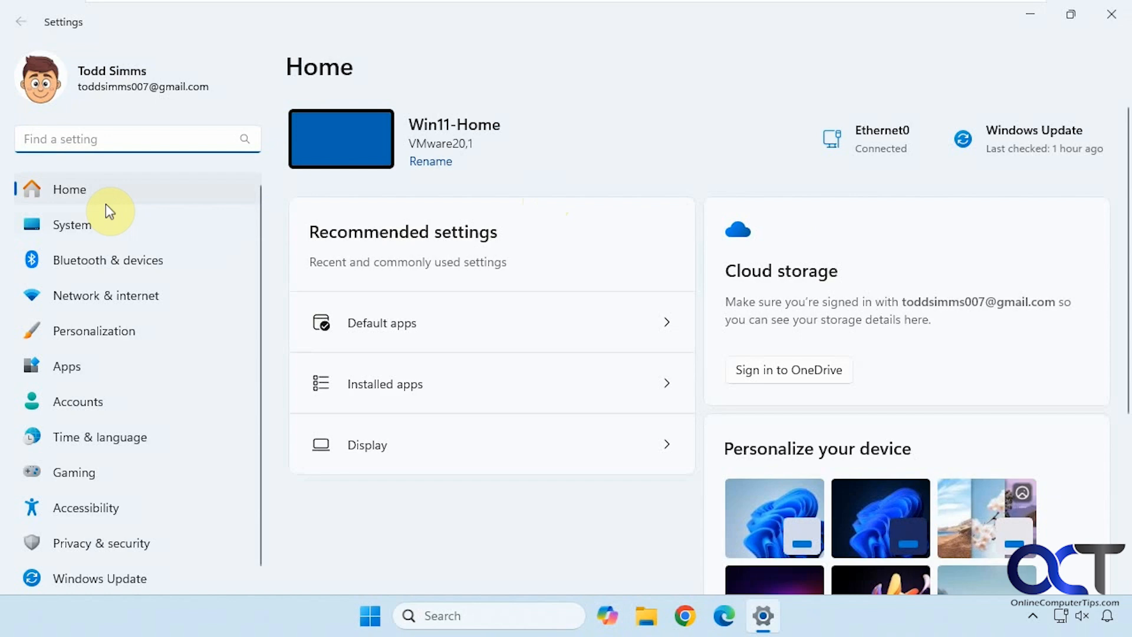
click(72, 224)
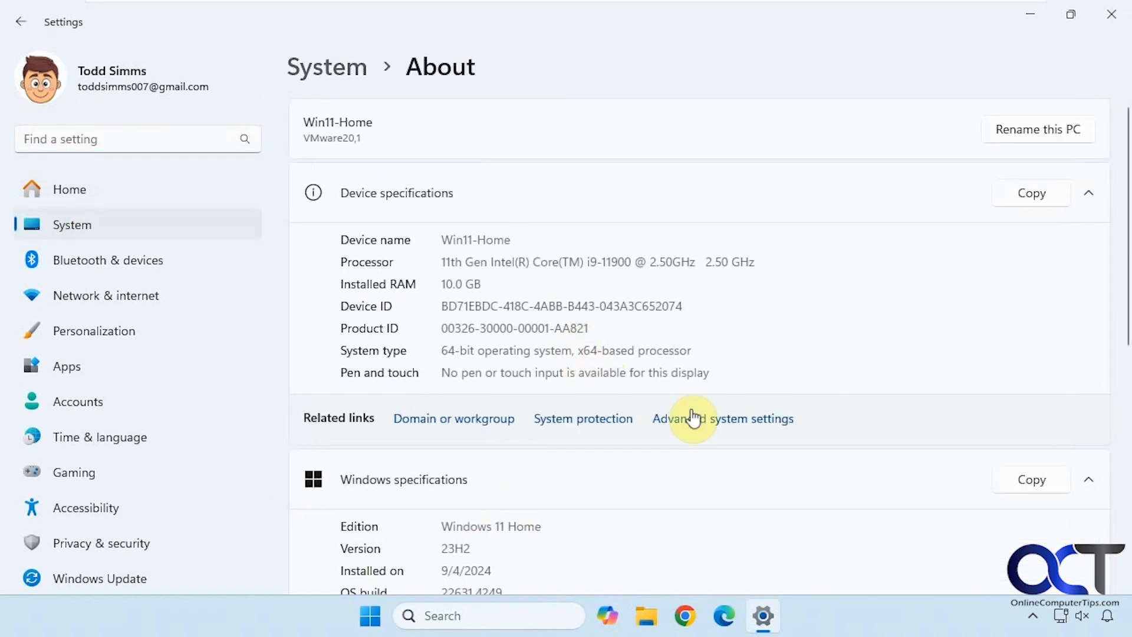
click(722, 419)
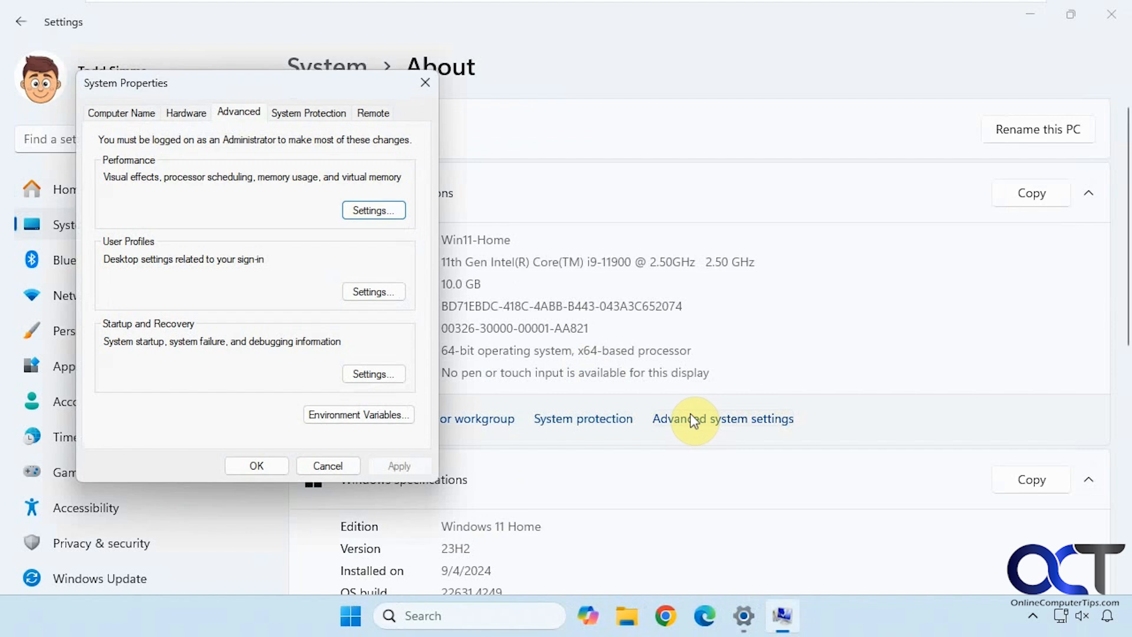
mouse_move(292, 207)
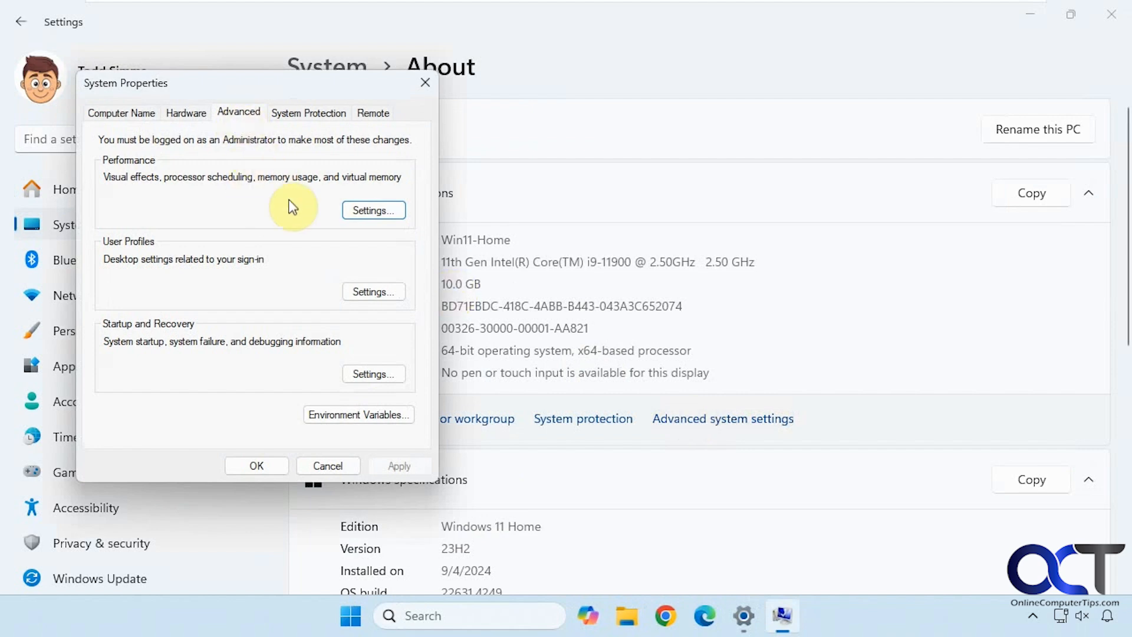
mouse_move(373, 210)
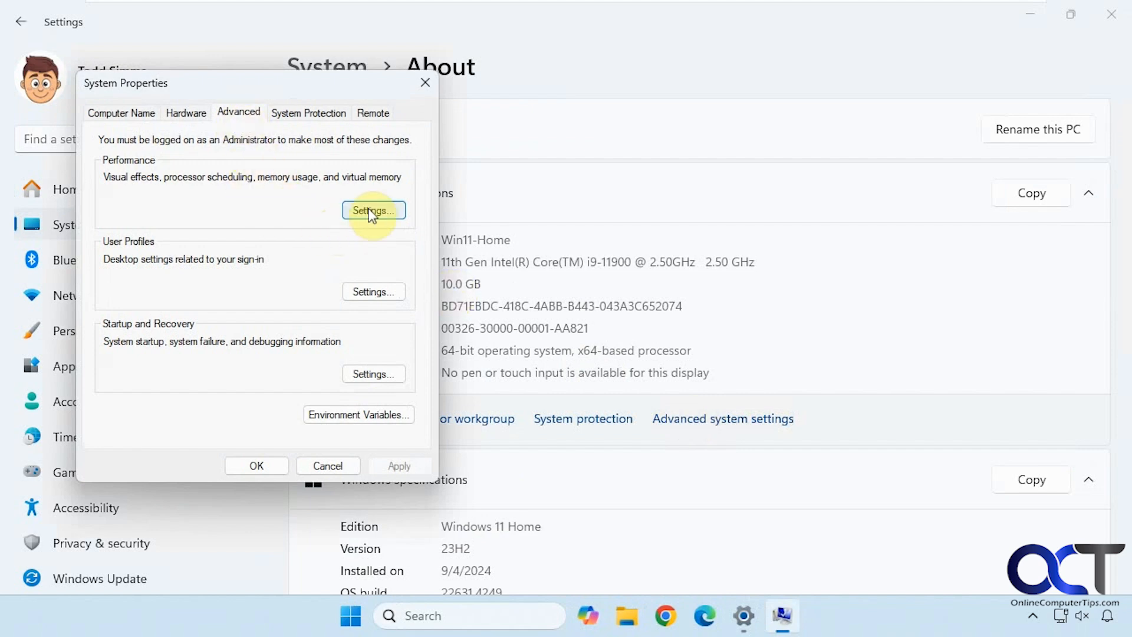
Step: Open Performance Options and its Virtual Memory paging file settings
click(373, 210)
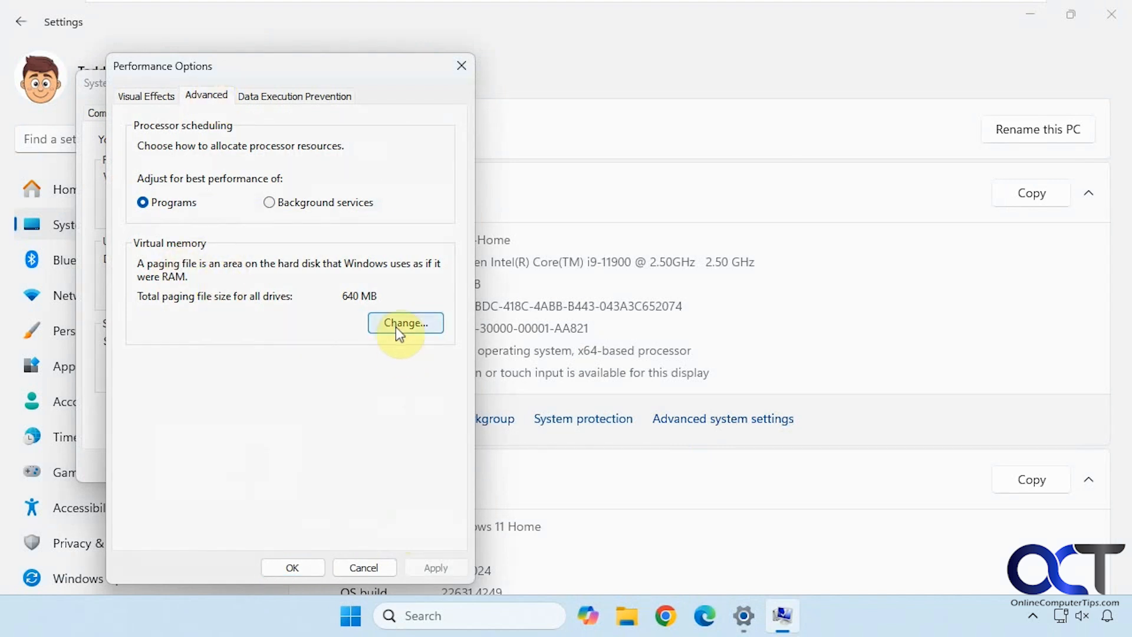
click(406, 322)
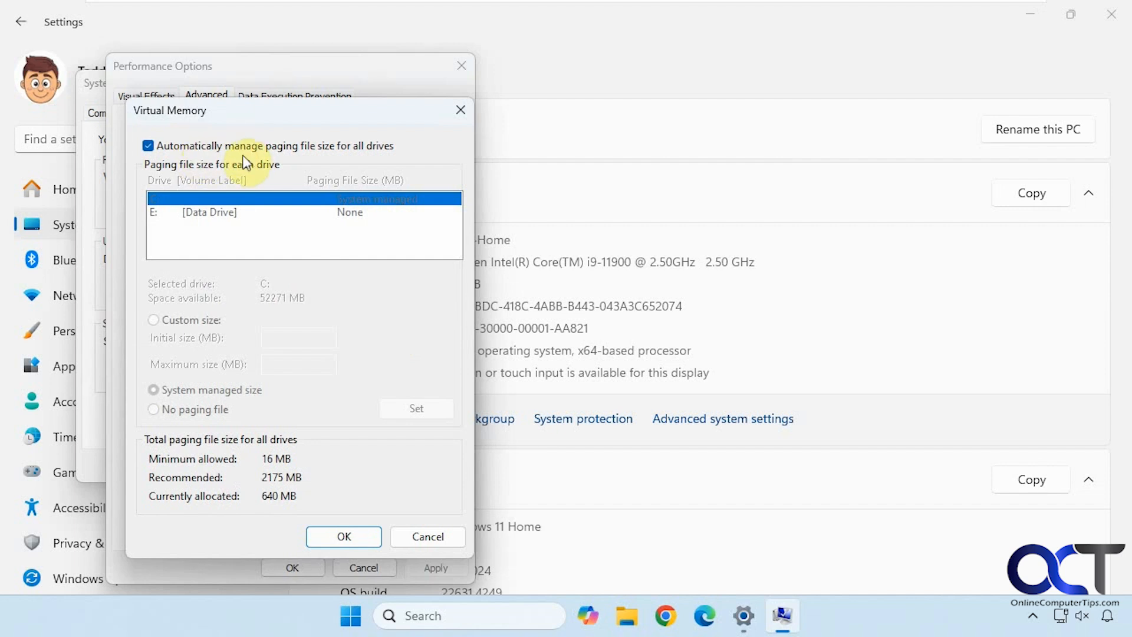
Step: Turn off automatic paging file management, then cancel Virtual Memory and close Performance Options
click(148, 145)
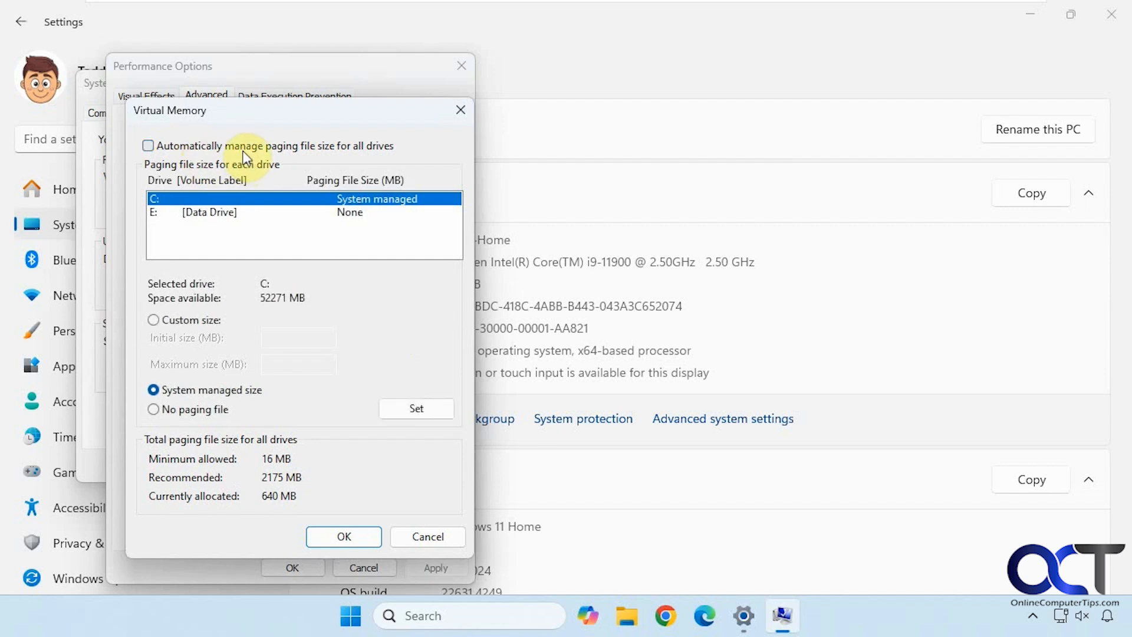
mouse_move(282, 212)
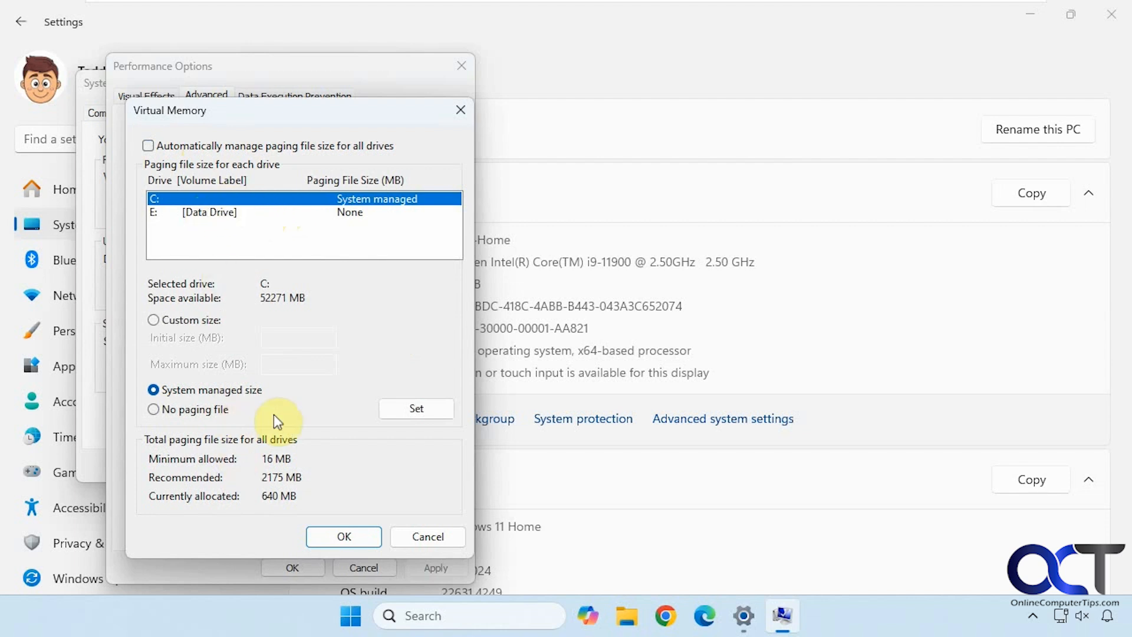
mouse_move(284, 424)
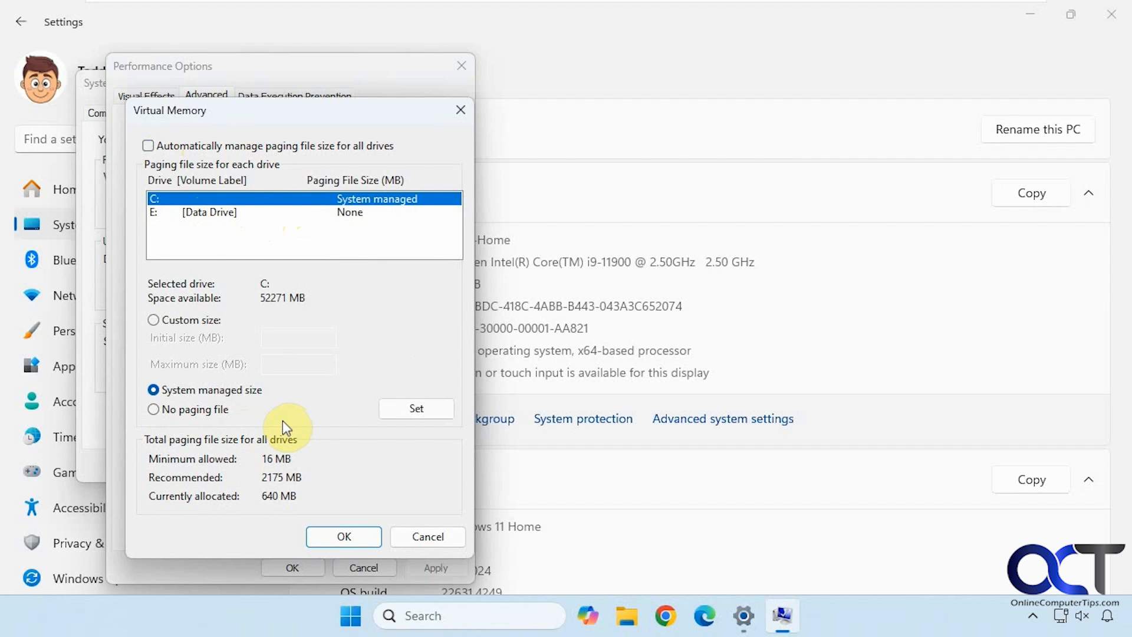
mouse_move(220, 467)
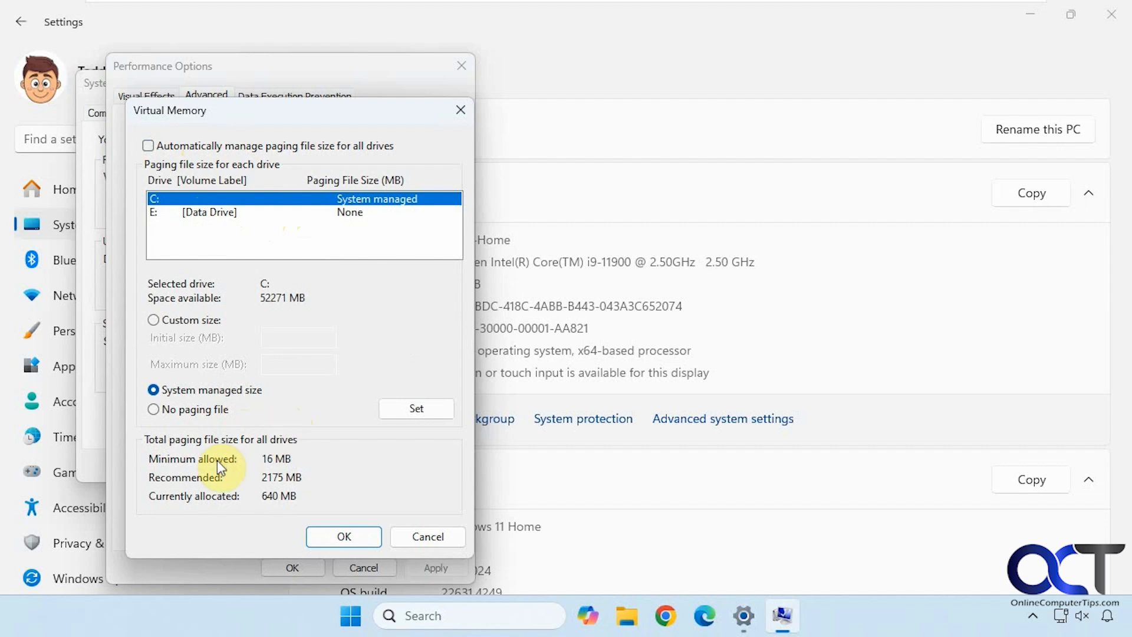
mouse_move(229, 508)
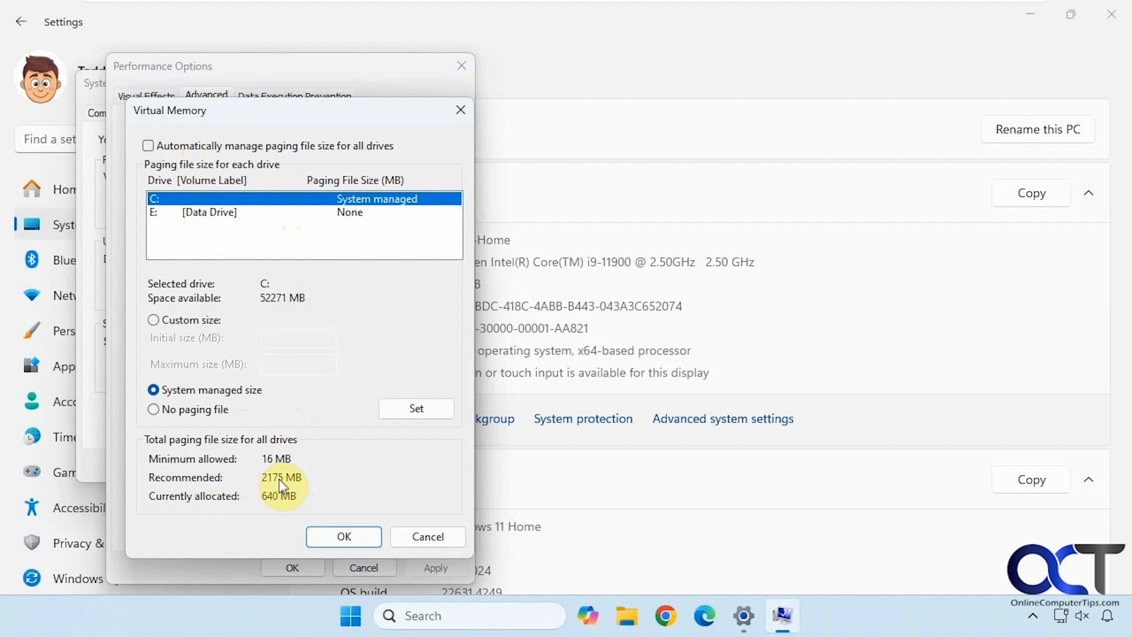
mouse_move(282, 466)
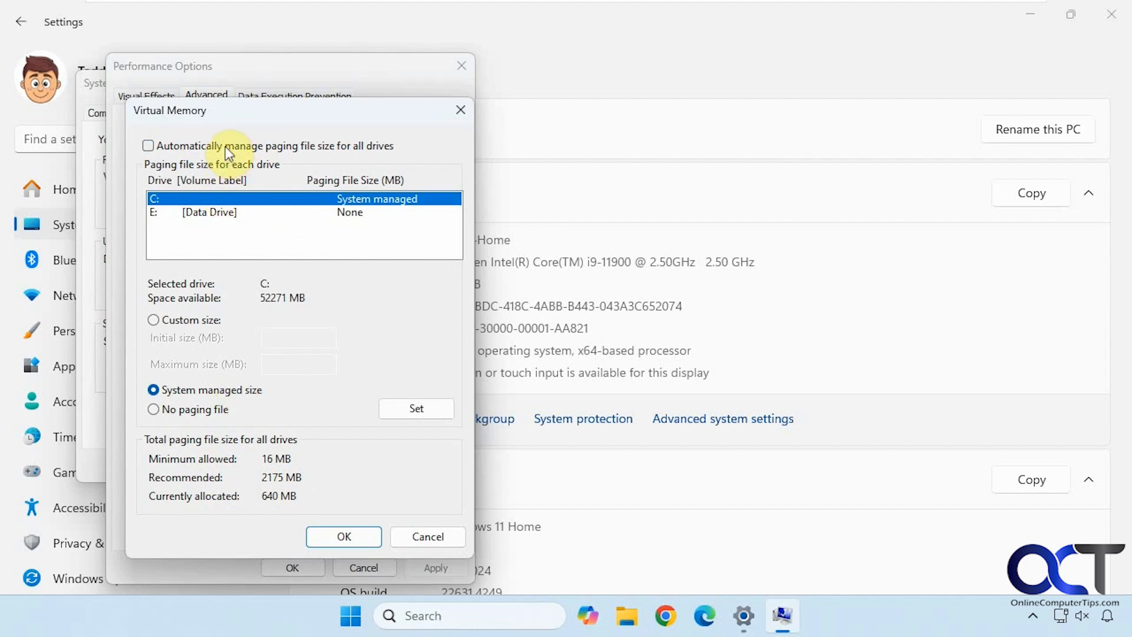
click(428, 537)
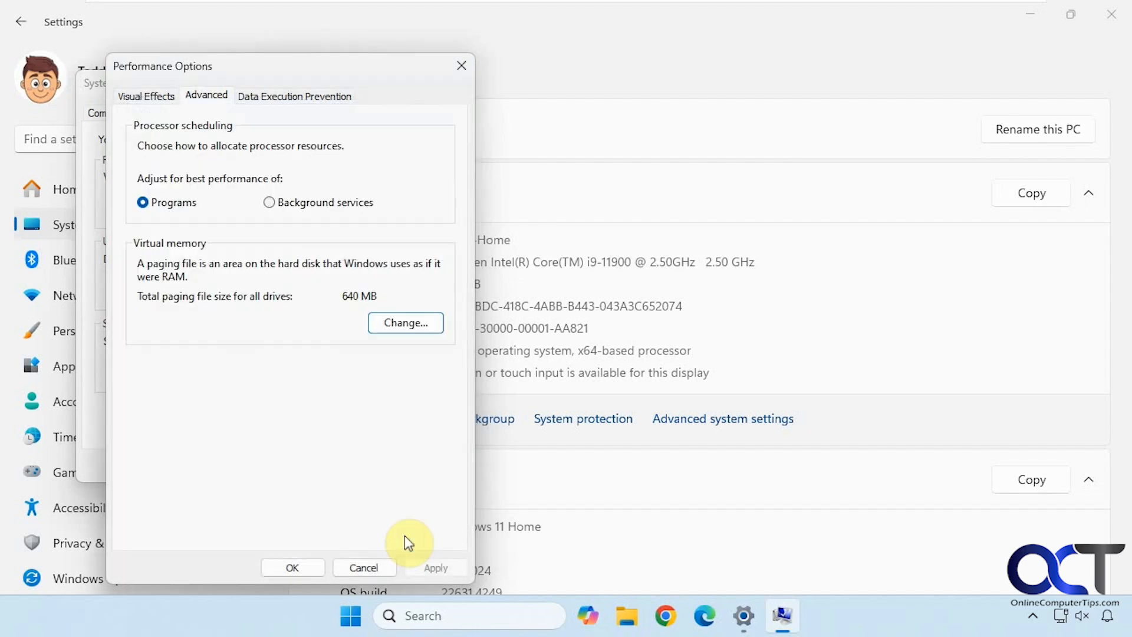
click(364, 566)
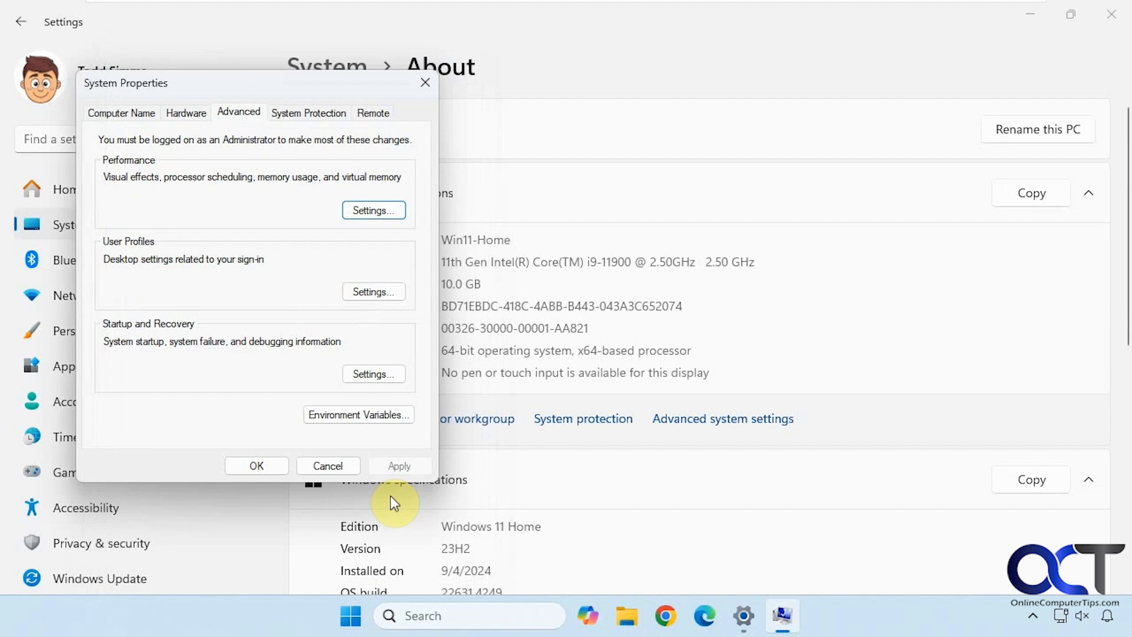
Step: Search 'per' to launch Performance Monitor and show its live graph
click(328, 466)
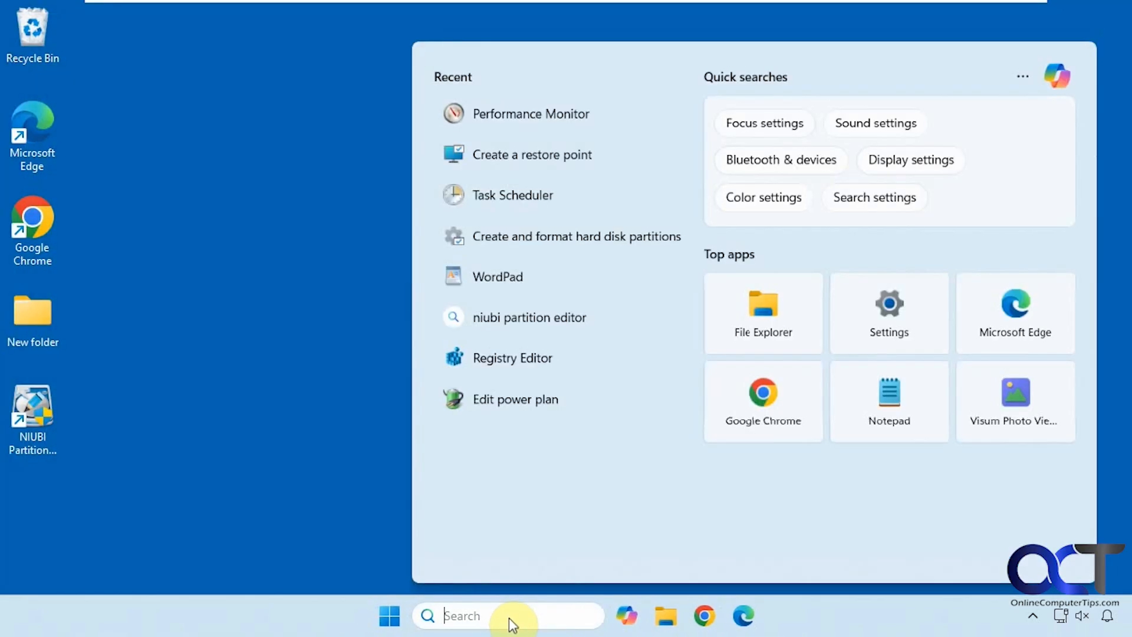
text(per)
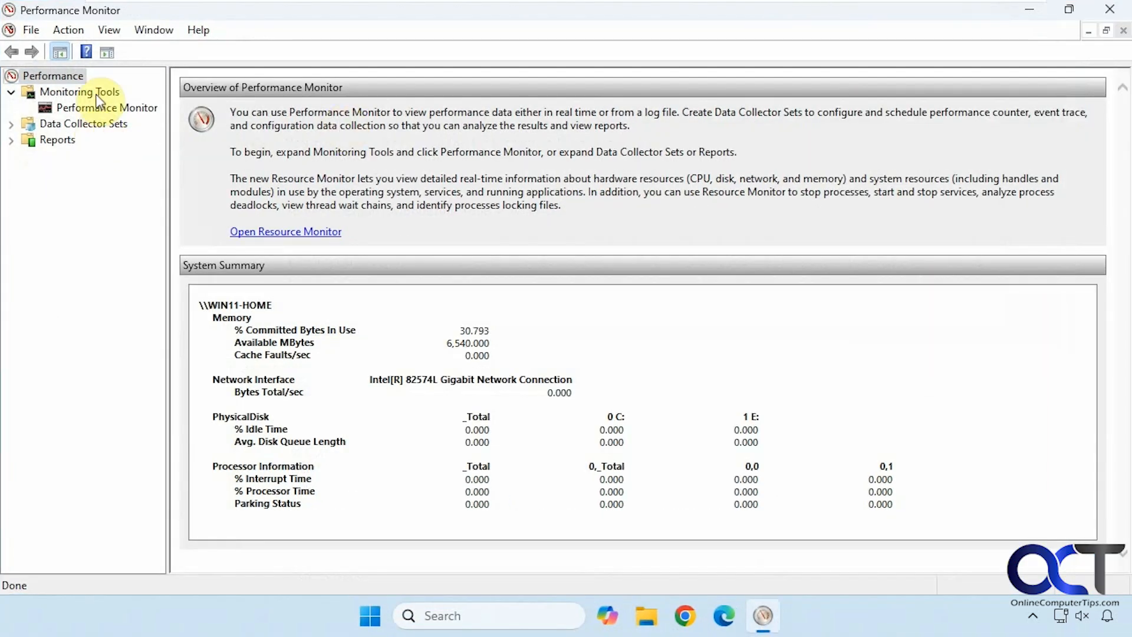
click(106, 107)
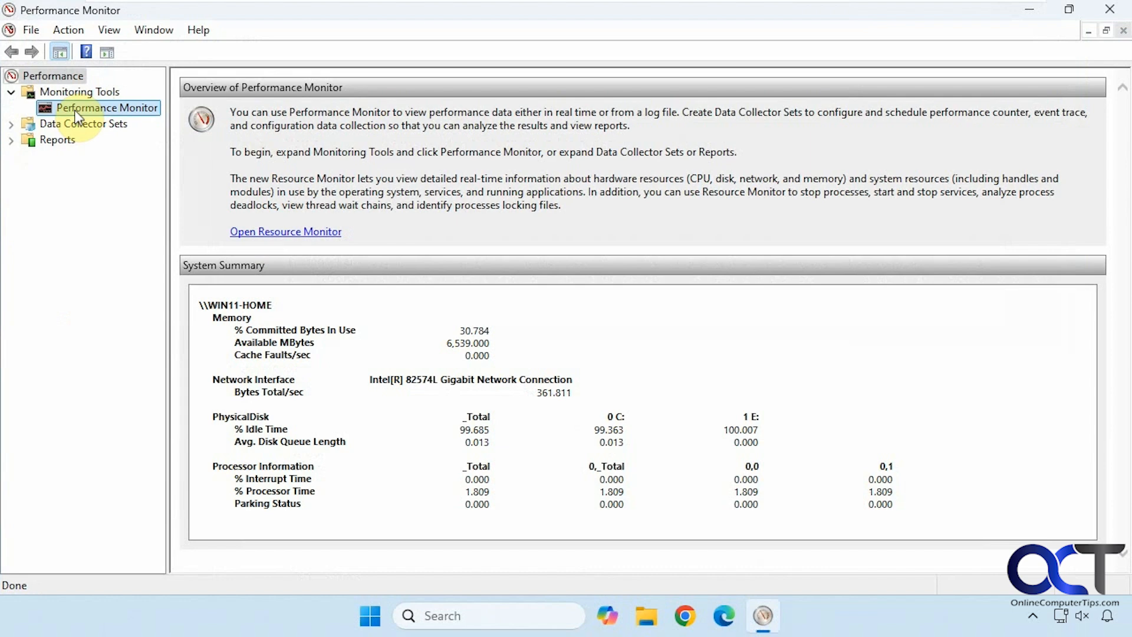
click(107, 107)
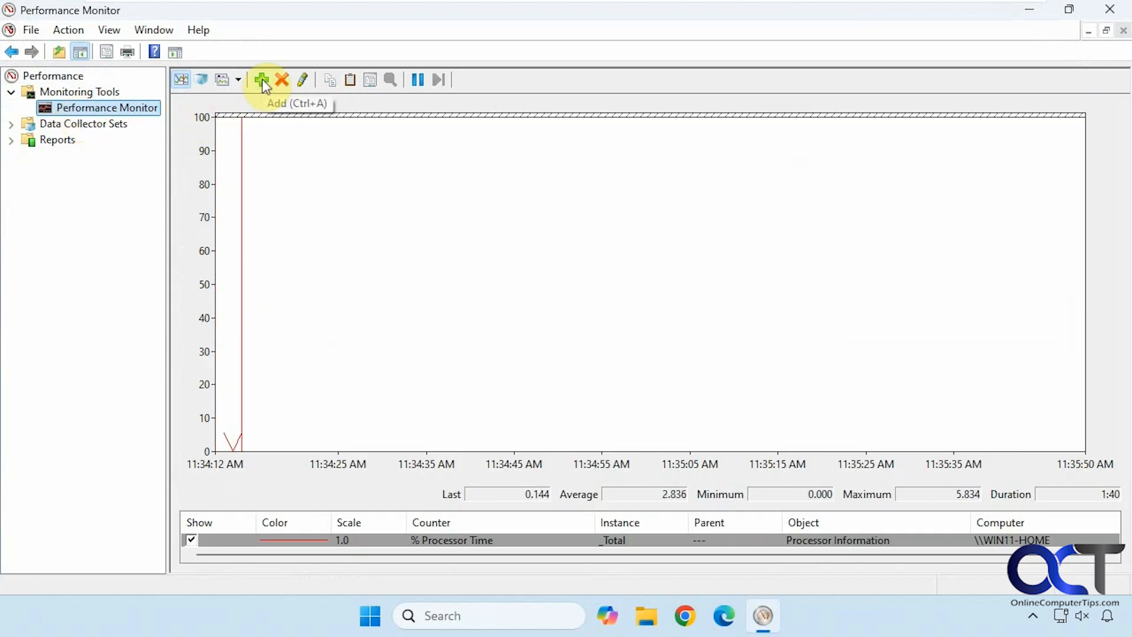
Step: Add the Paging File % Usage counter through the Add Counters dialog
click(261, 79)
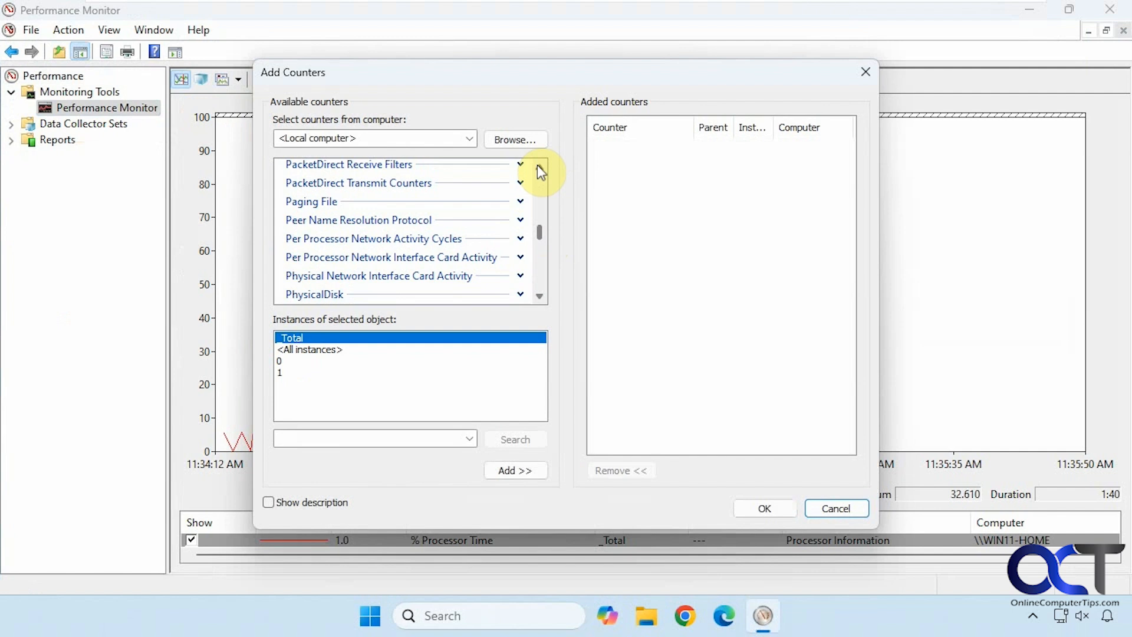
click(519, 202)
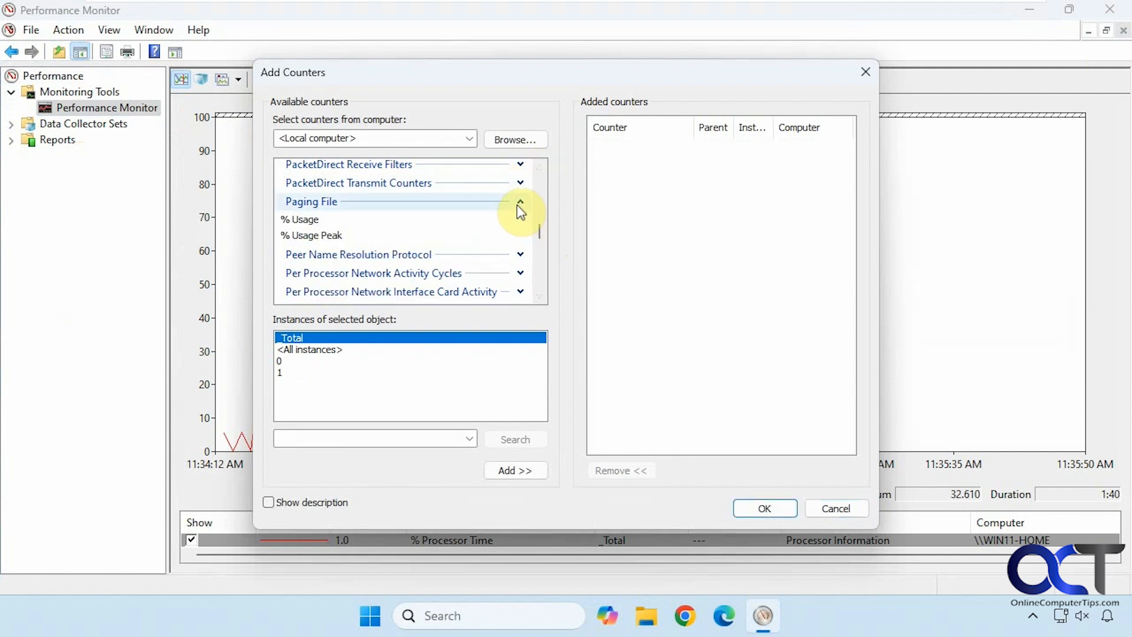
click(303, 219)
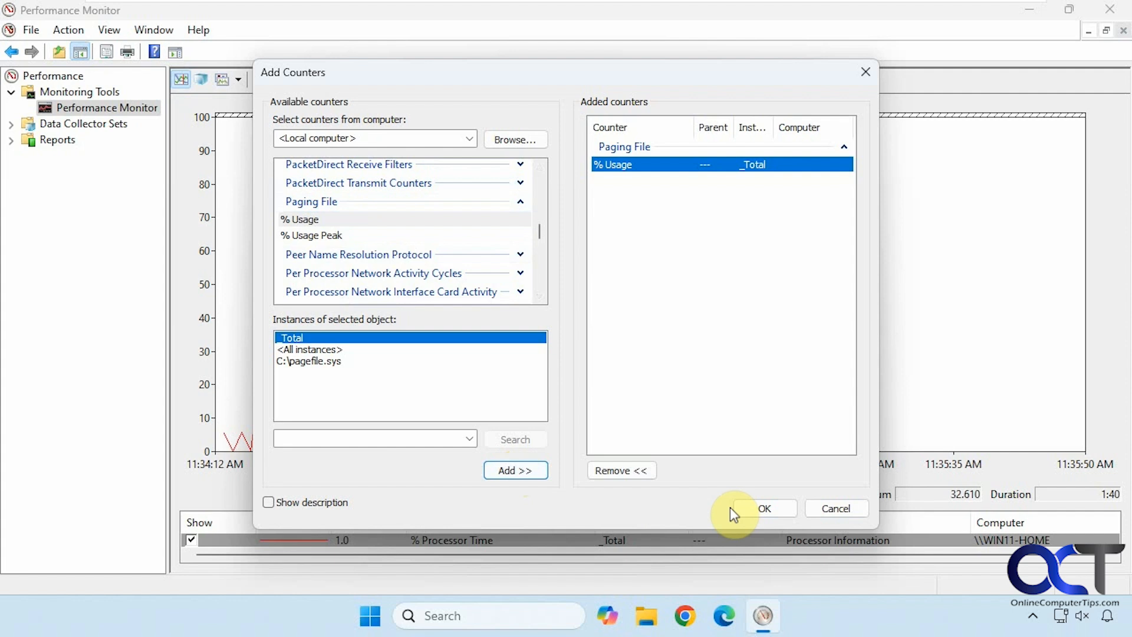
click(765, 509)
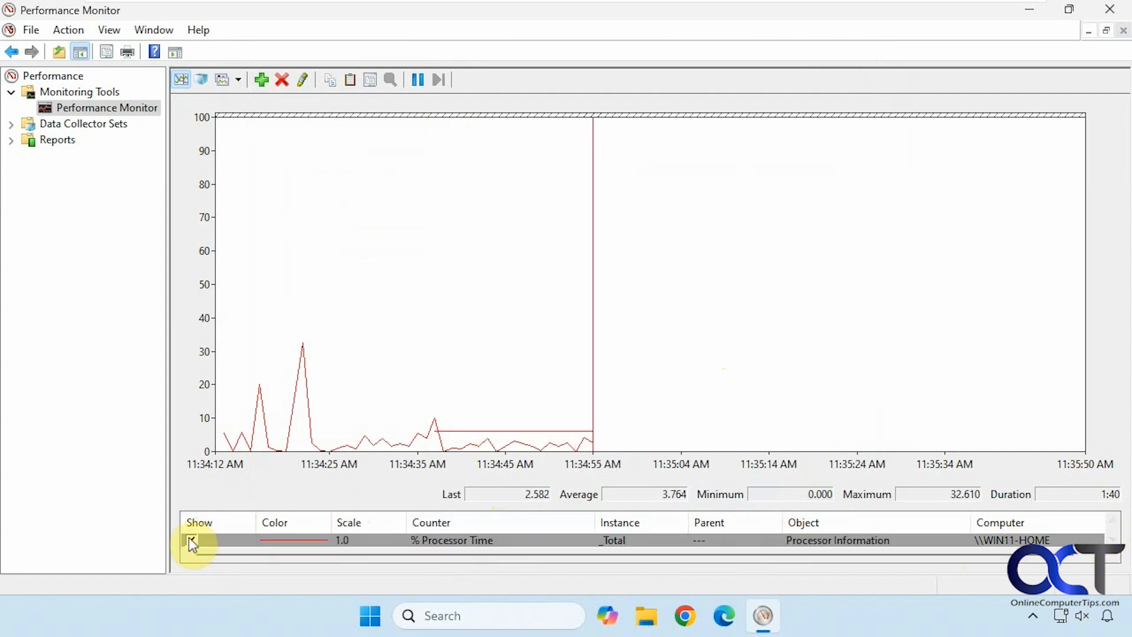
Step: Select the % Processor Time counter row for removal
click(193, 540)
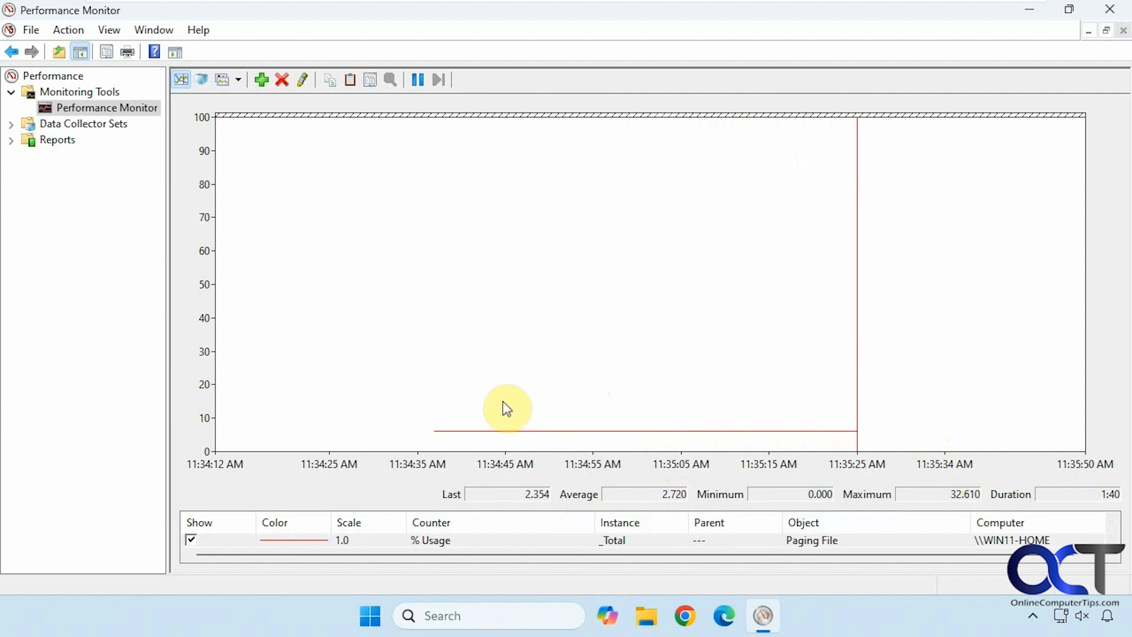
mouse_move(540, 505)
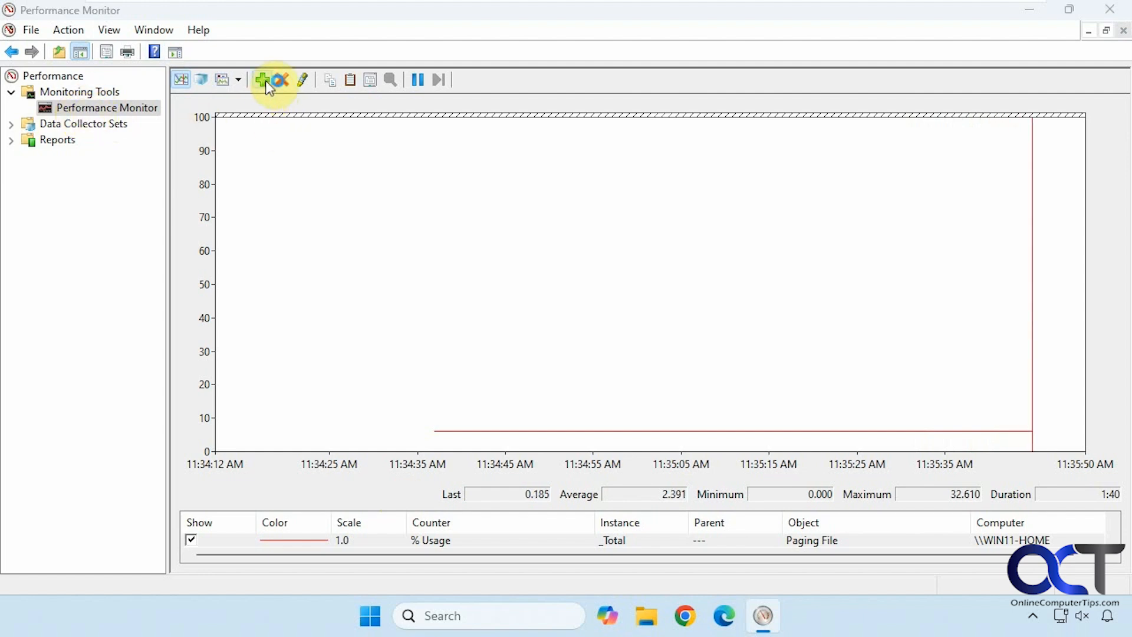
click(263, 80)
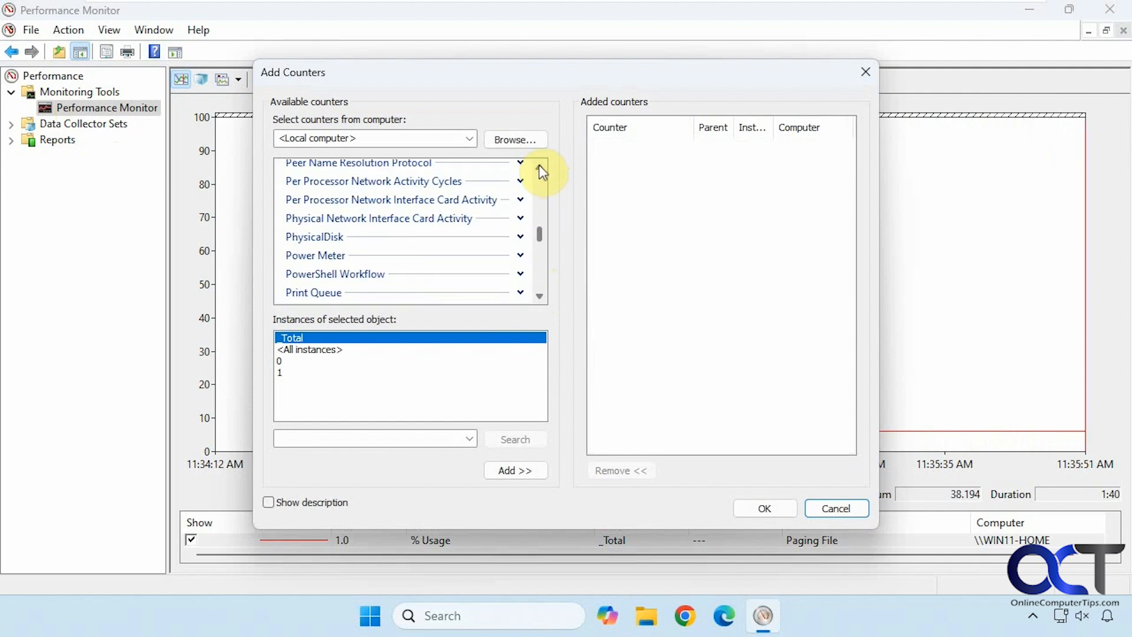
click(519, 190)
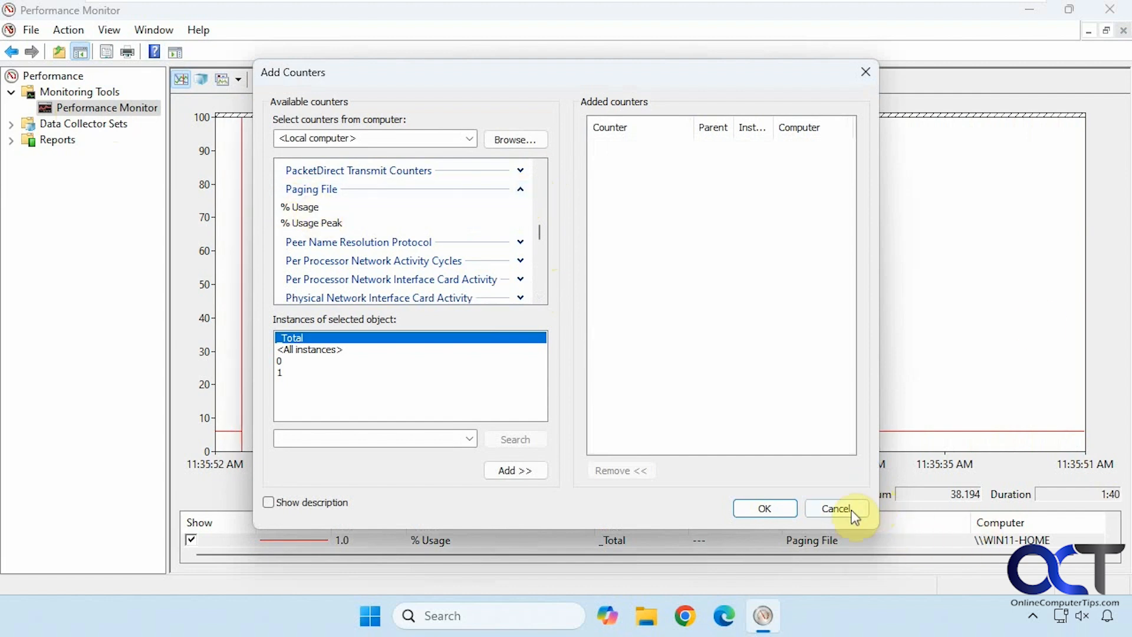
click(836, 509)
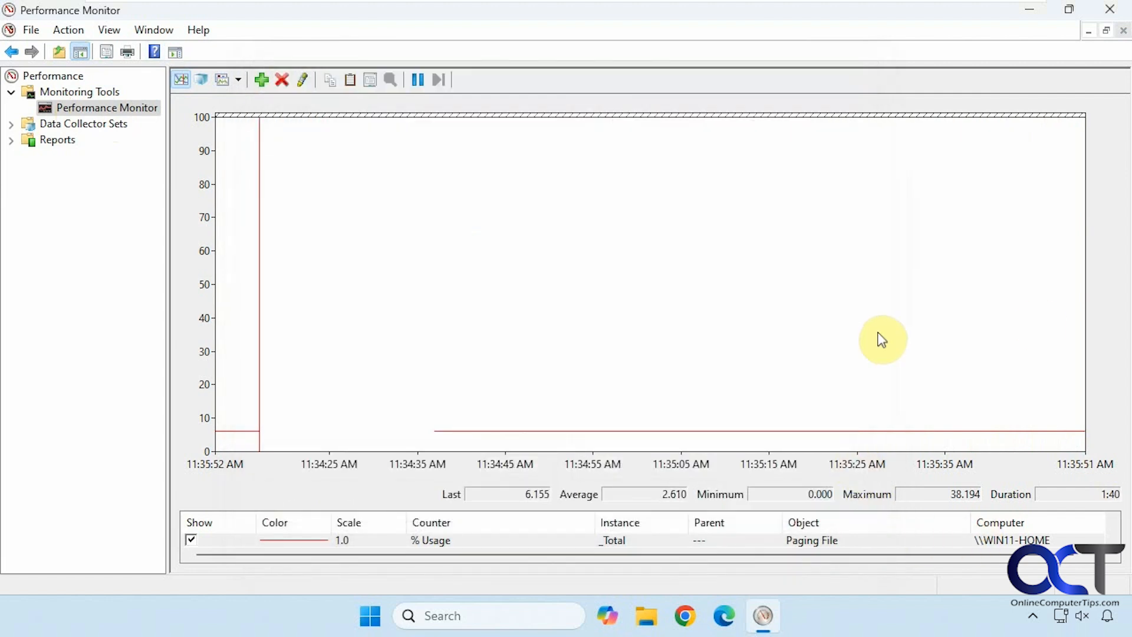